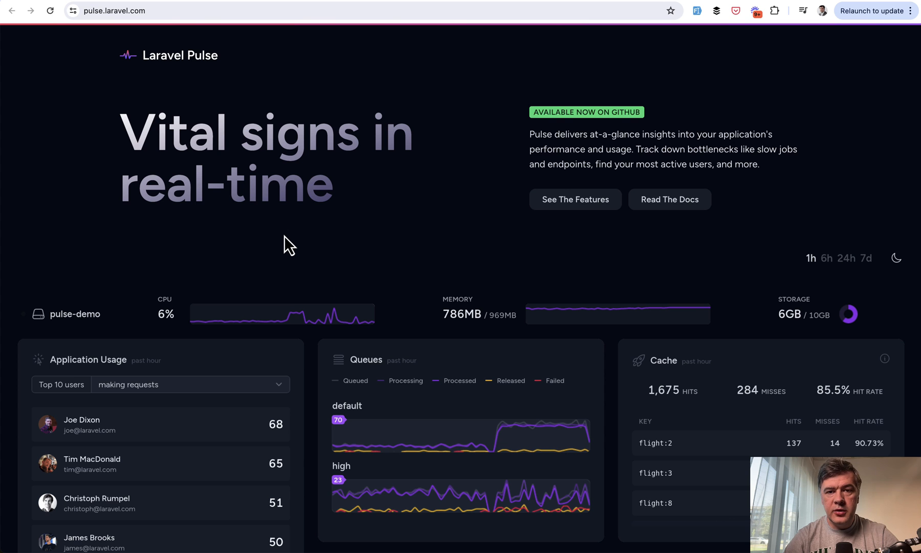
{"action": "mouse_move", "coordinate": [48, 161]}
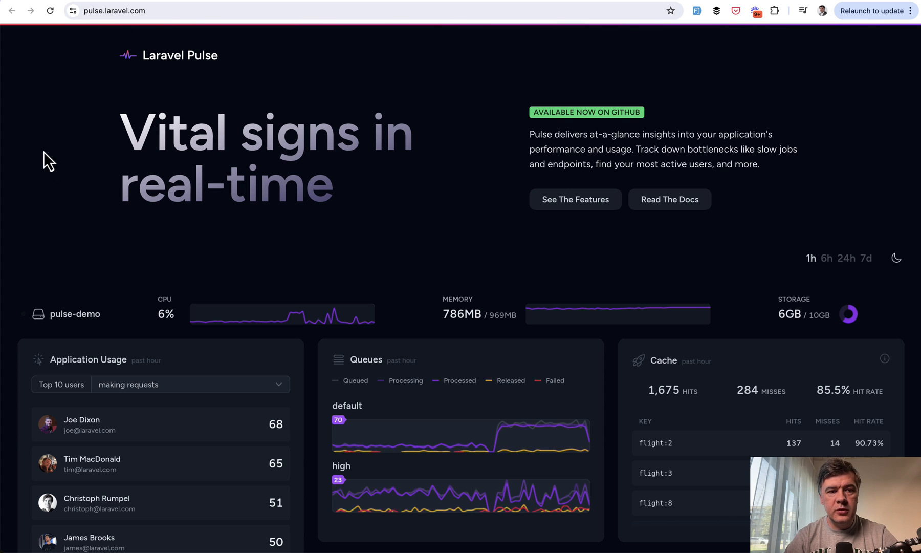
- Scroll pulse.laravel.com from the demo dashboard down through the feature sections
{"action": "scroll", "scroll_direction": "down", "scroll_amount": 3}
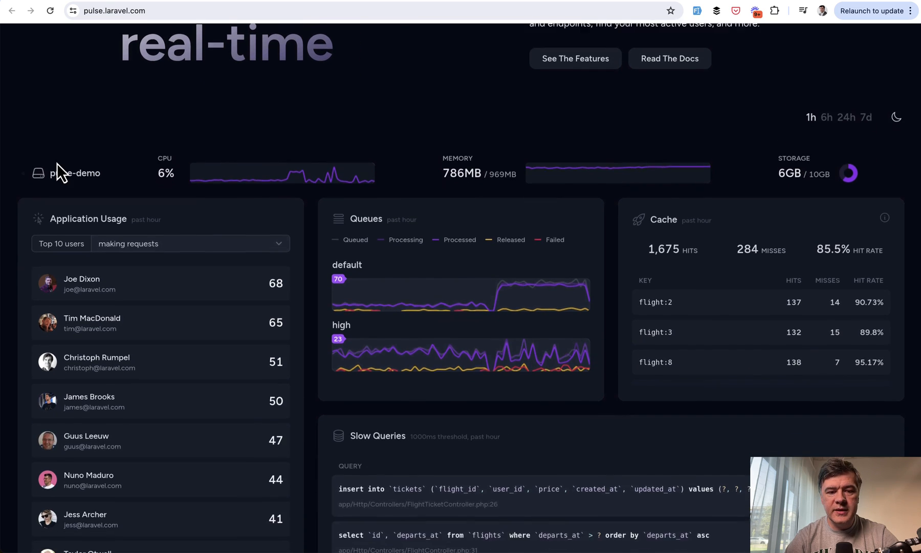
{"action": "scroll", "scroll_direction": "down", "scroll_amount": 3}
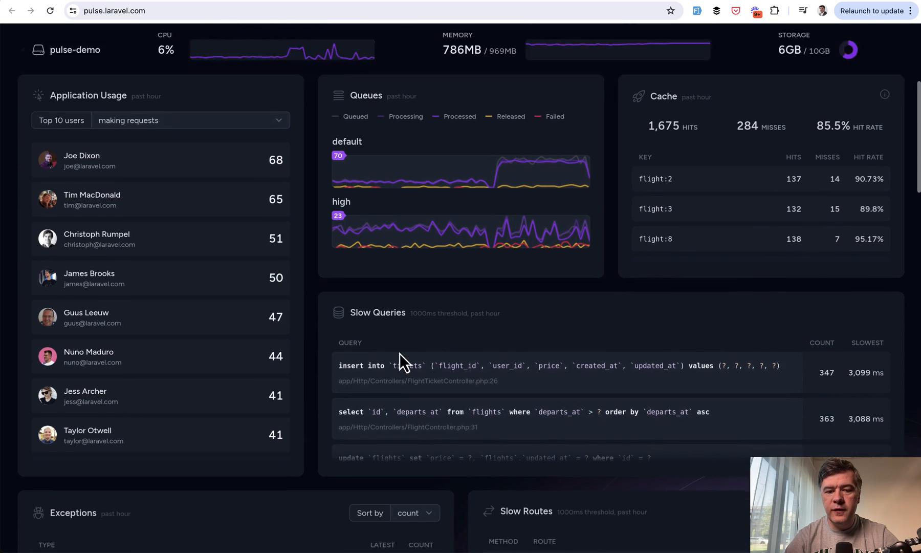
{"action": "scroll", "scroll_direction": "down", "scroll_amount": 3}
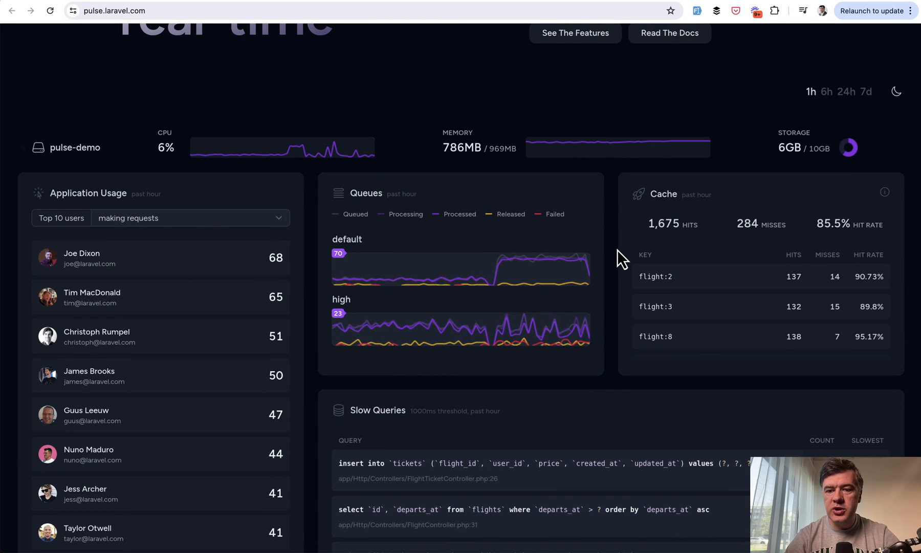
{"action": "scroll", "scroll_direction": "down", "scroll_amount": 3}
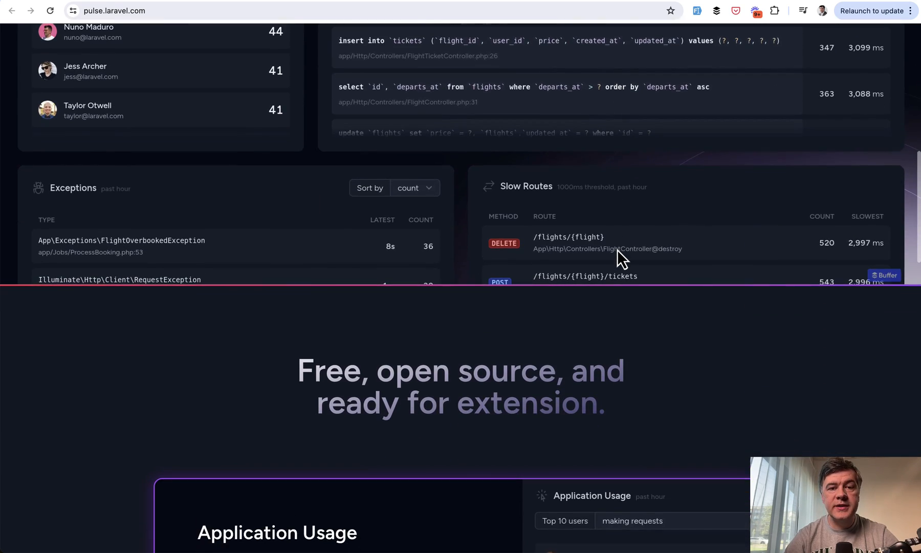
{"action": "scroll", "scroll_direction": "down", "scroll_amount": 3}
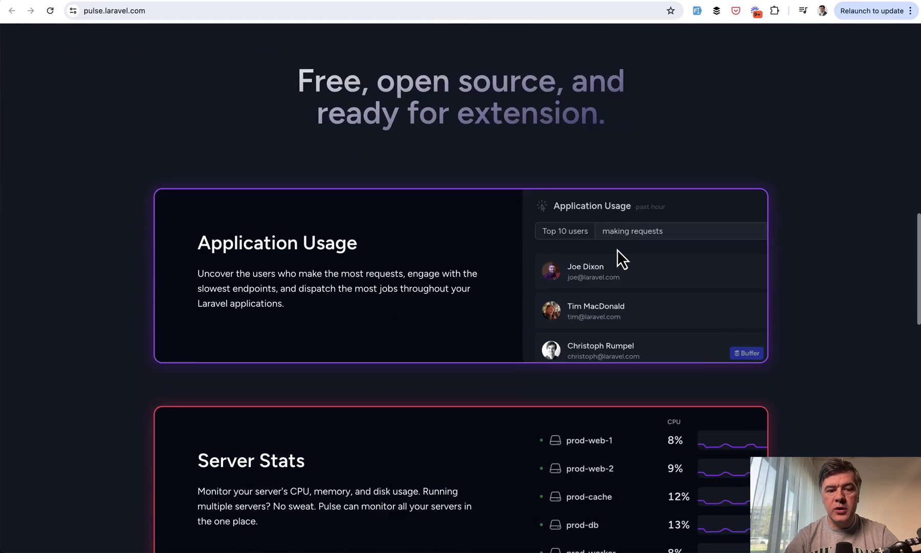
{"action": "scroll", "scroll_direction": "down", "scroll_amount": 3}
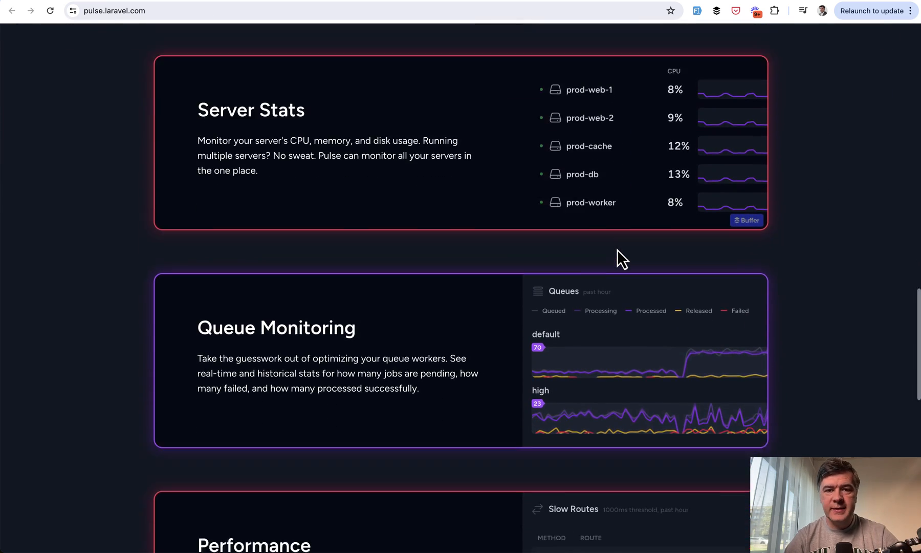
{"action": "scroll", "scroll_direction": "down", "scroll_amount": 3}
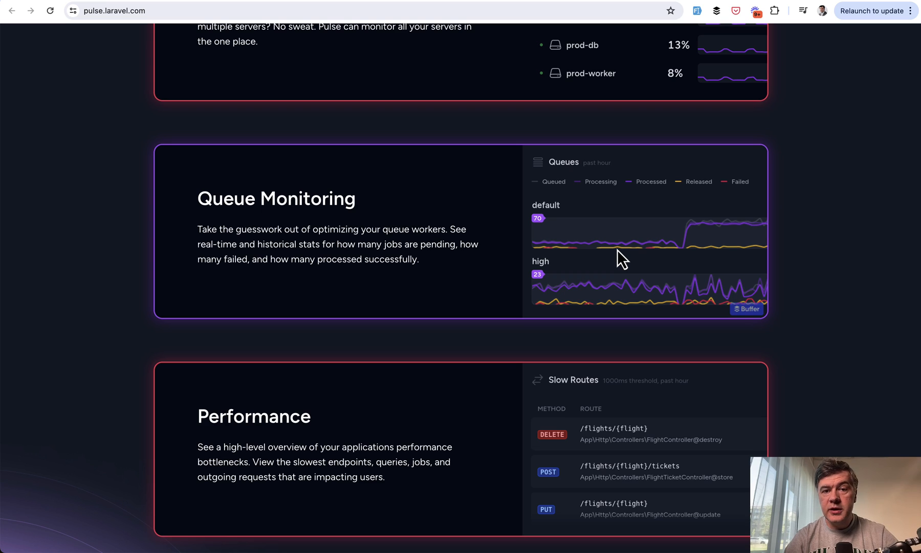
{"action": "scroll", "scroll_direction": "down", "scroll_amount": 3}
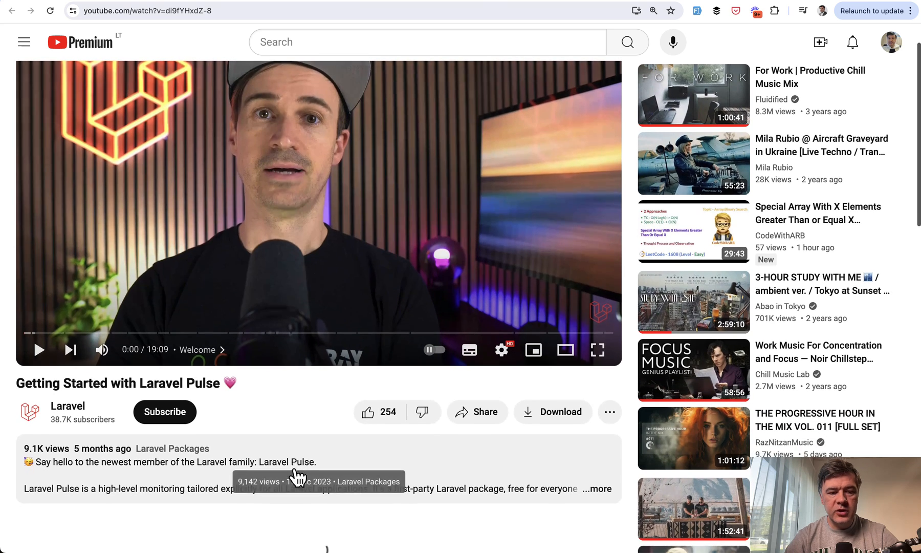
{"action": "scroll", "scroll_direction": "down", "scroll_amount": 3}
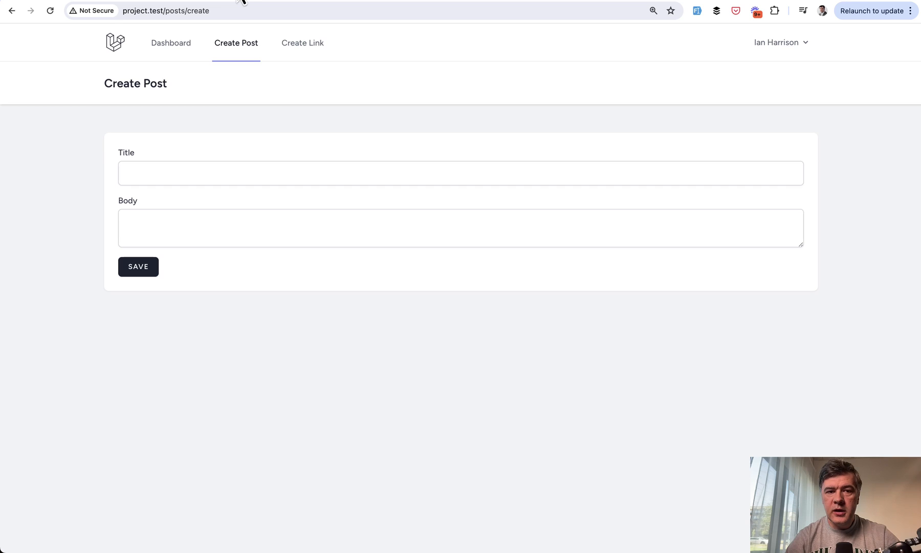
{"action": "mouse_move", "coordinate": [324, 141]}
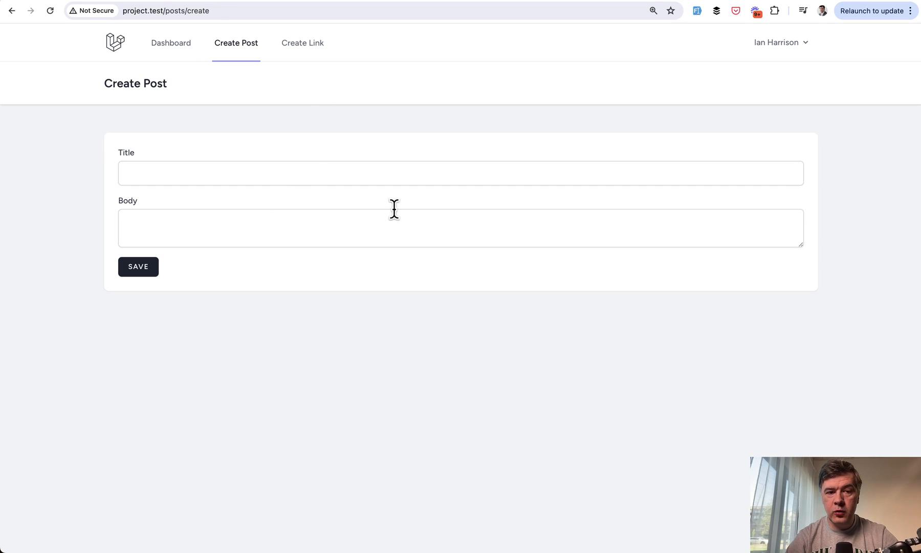
{"action": "mouse_move", "coordinate": [304, 313]}
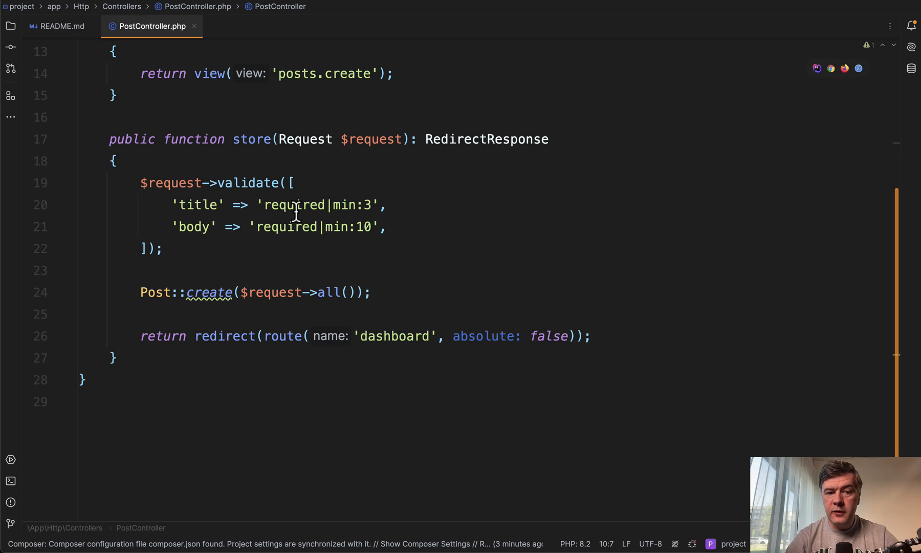
{"action": "mouse_move", "coordinate": [396, 341]}
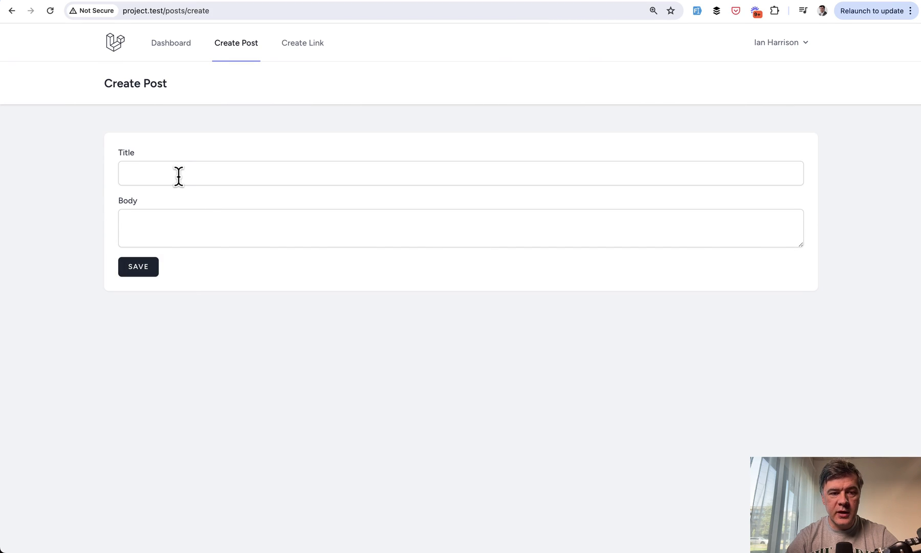
- Save a post titled 'ss' with no body and highlight the resulting validation error
{"action": "type", "text": "ss"}
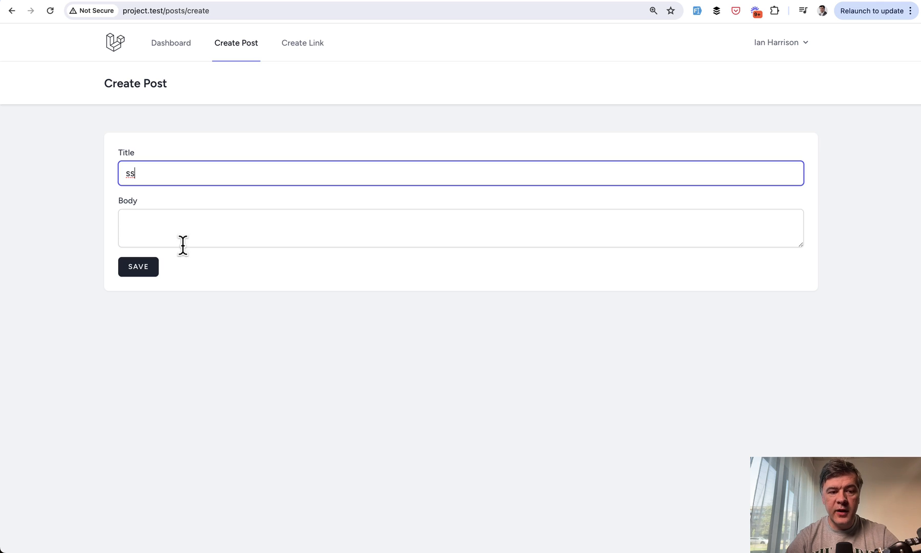
{"action": "left_click", "coordinate": [139, 266]}
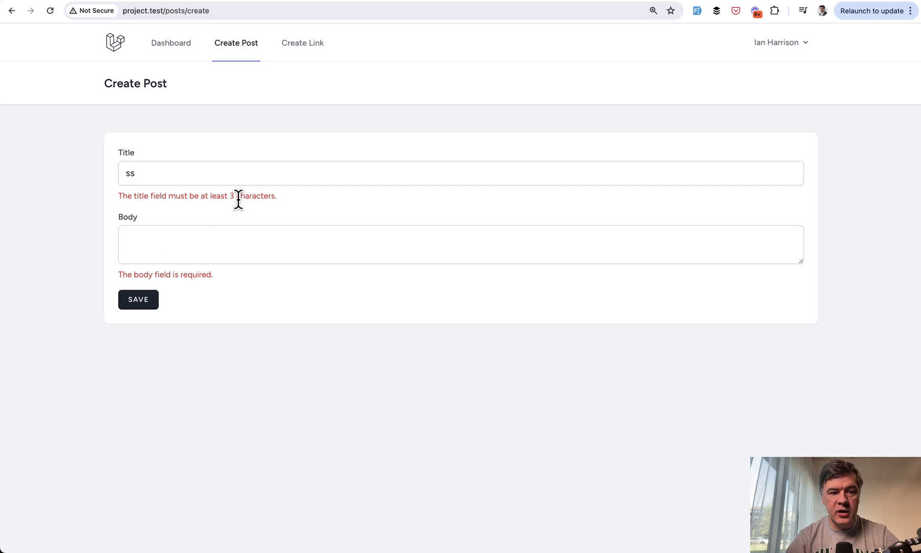
{"action": "left_click_drag", "start_coordinate": [133, 196], "coordinate": [276, 196]}
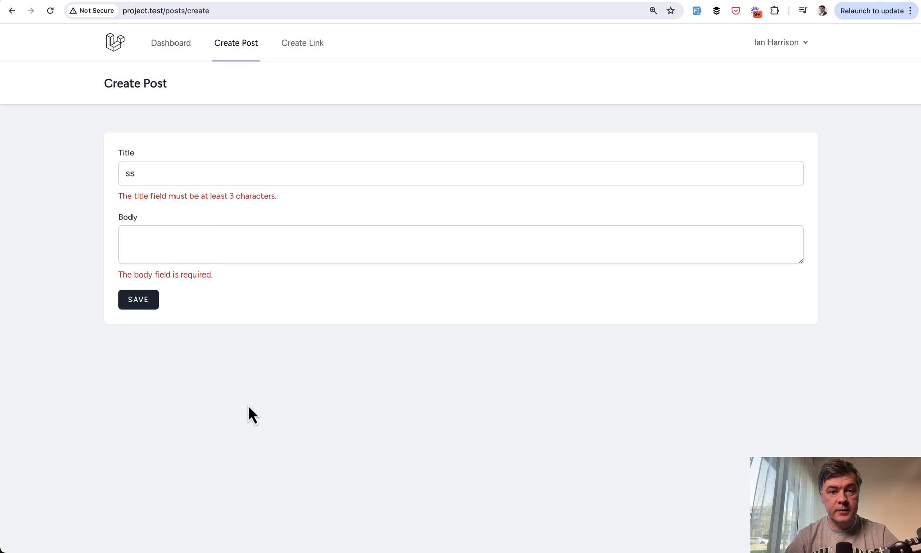
{"action": "mouse_move", "coordinate": [364, 3]}
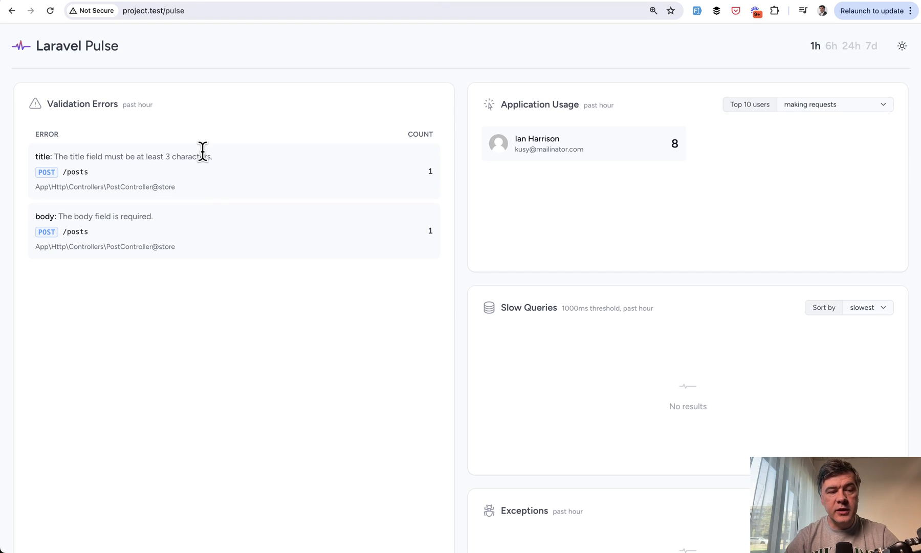
- Zoom in on the Pulse dashboard to read the Validation Errors card
{"action": "key", "text": "ctrl+plus"}
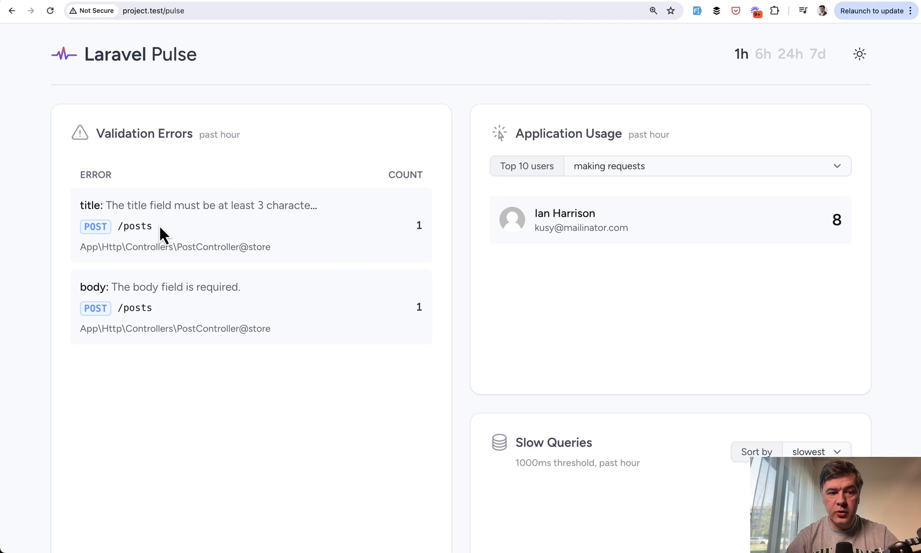
{"action": "mouse_move", "coordinate": [219, 421]}
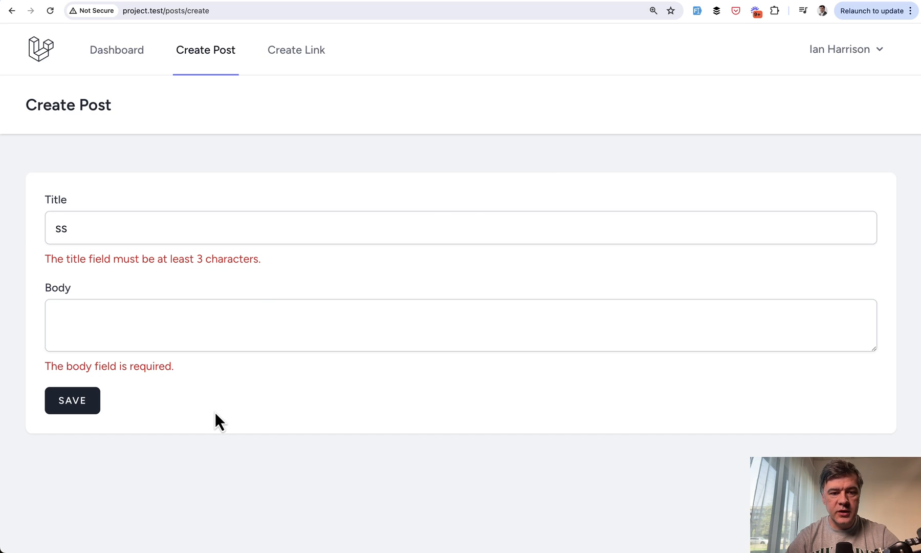
- Save the post again with the longer title 'sfds', leaving the body empty
{"action": "type", "text": "sfds"}
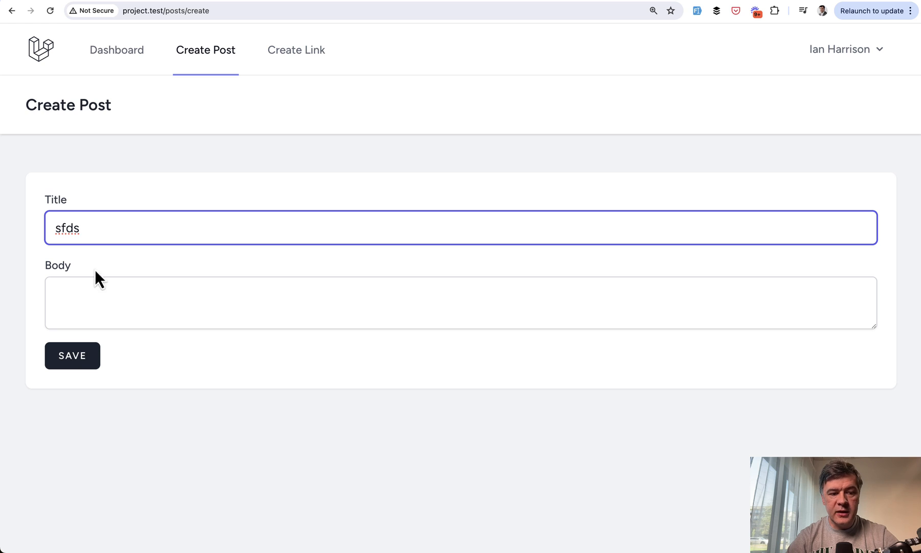
{"action": "left_click", "coordinate": [72, 356]}
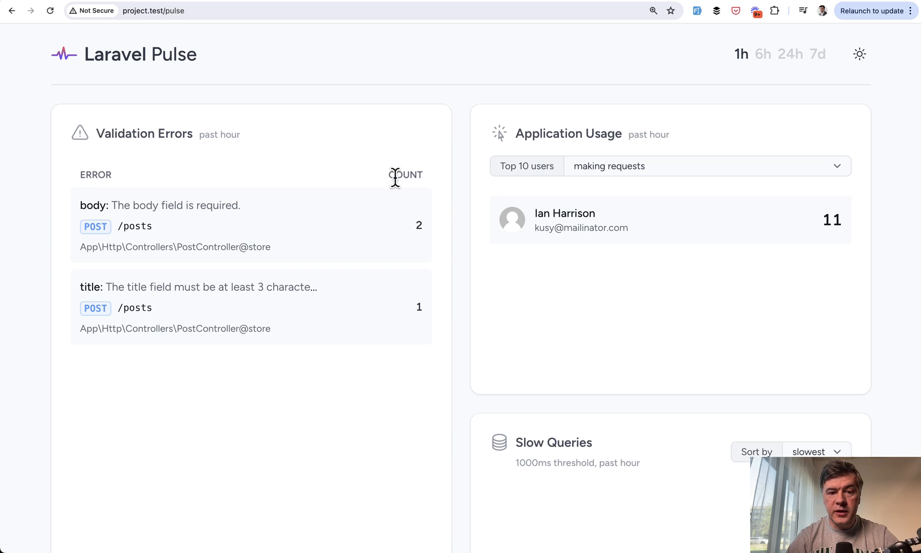
{"action": "mouse_move", "coordinate": [450, 247]}
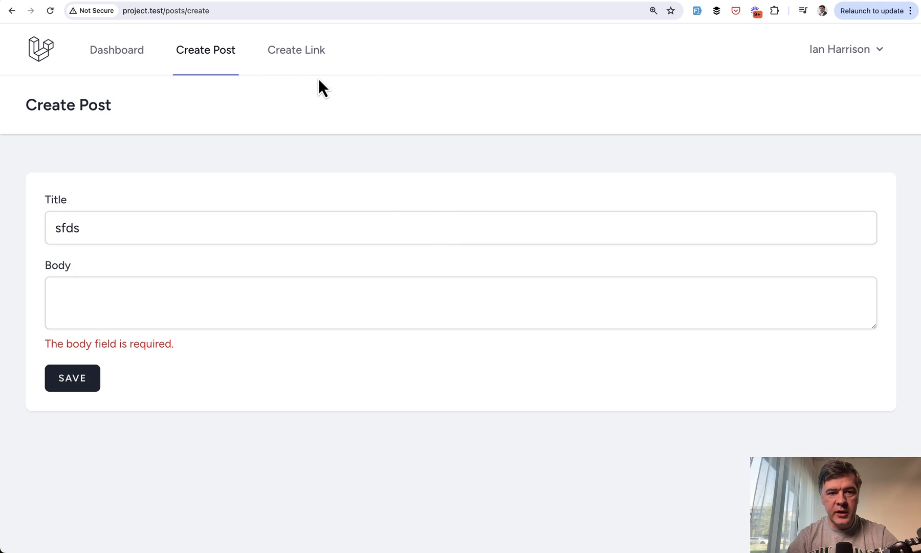
- Save the Create Link form with blank Title and URL and 223 in Expires in days
{"action": "left_click", "coordinate": [296, 50]}
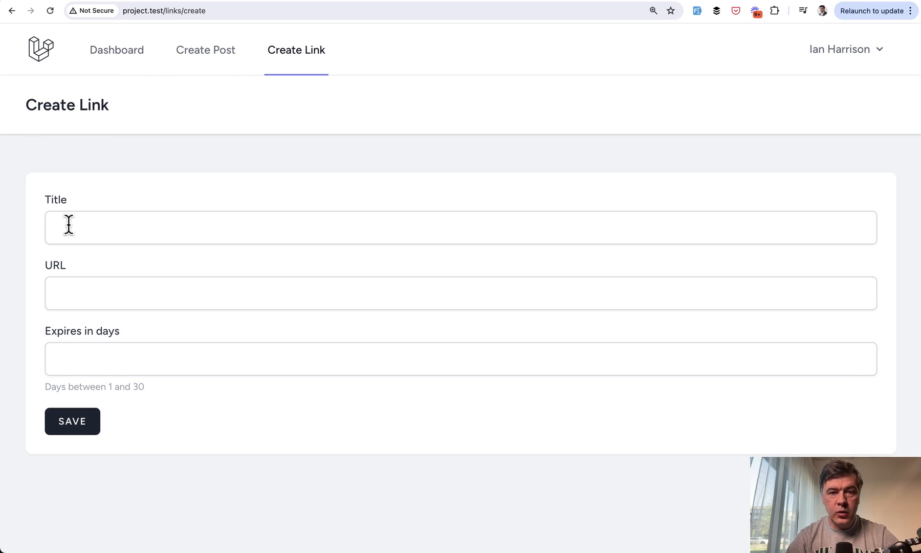
{"action": "type", "text": "223"}
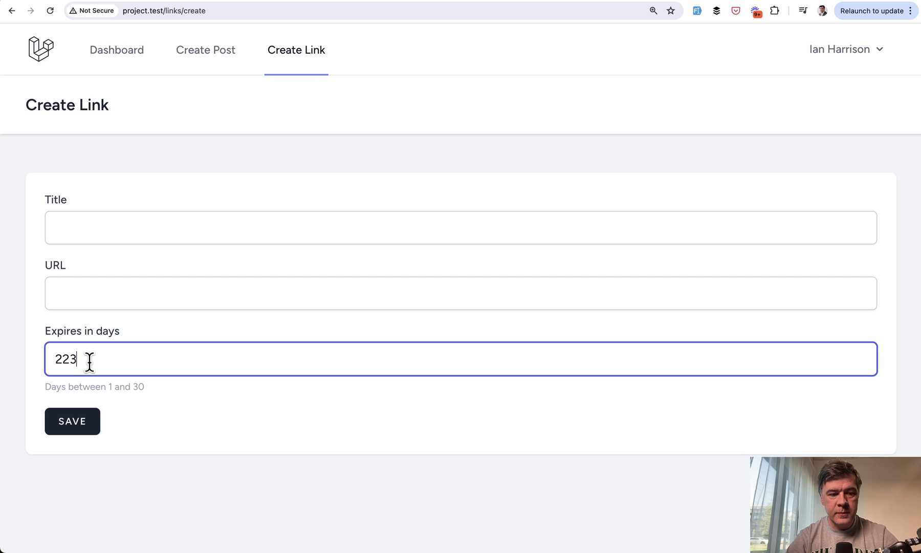
{"action": "left_click", "coordinate": [71, 421]}
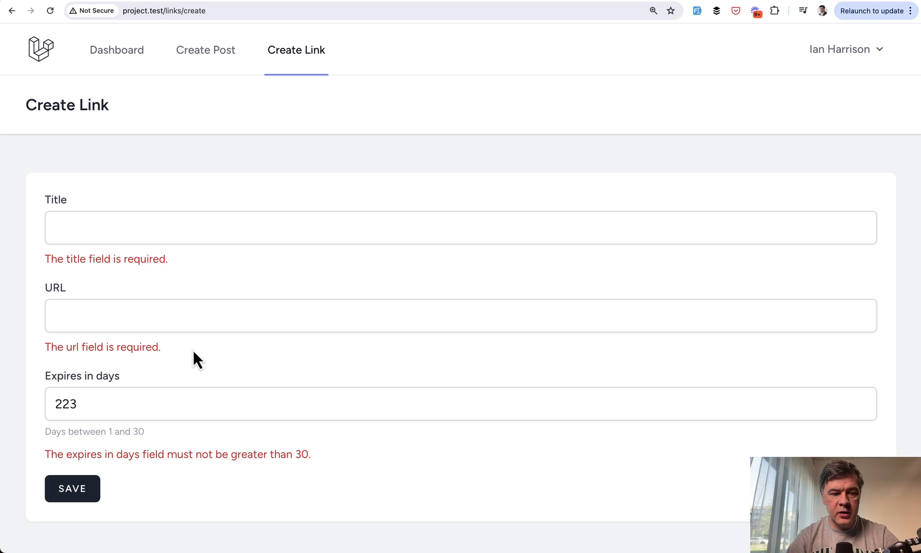
{"action": "mouse_move", "coordinate": [311, 345]}
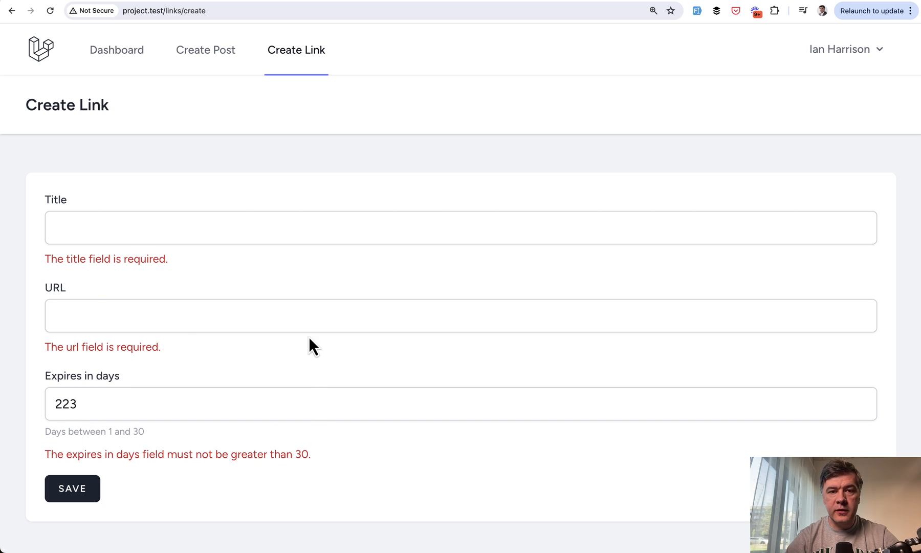
- Switch to the Pulse dashboard and scroll the Validation Errors card to the /links errors
{"action": "left_click", "coordinate": [159, 11]}
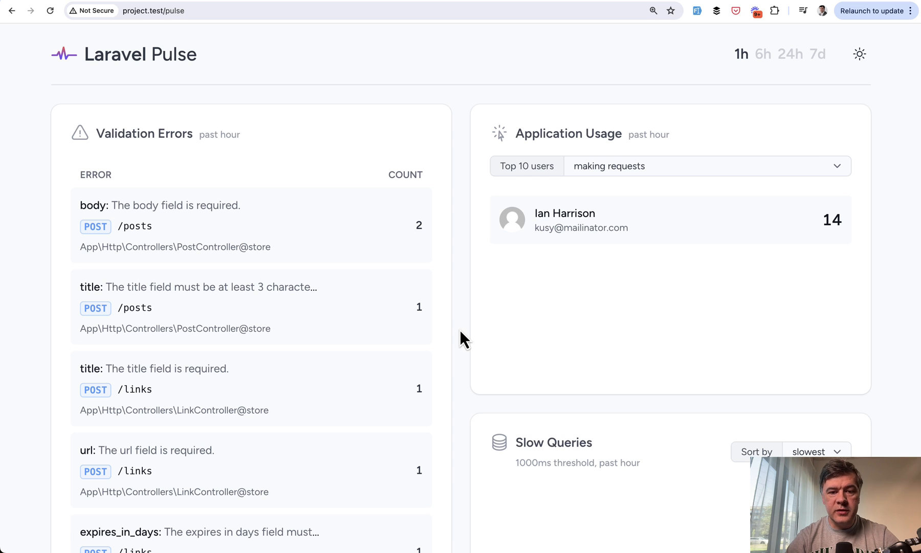
{"action": "scroll", "scroll_direction": "down", "scroll_amount": 3}
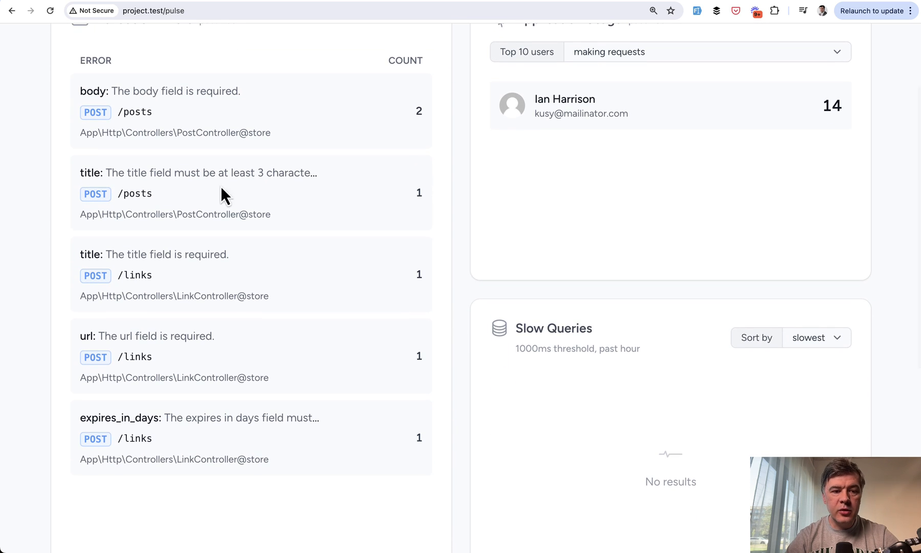
{"action": "scroll", "scroll_direction": "down", "scroll_amount": 3}
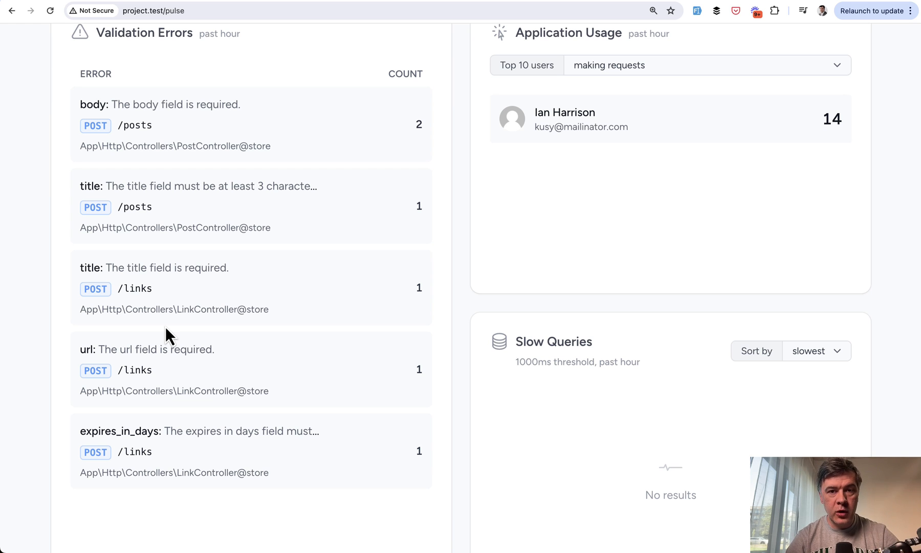
{"action": "mouse_move", "coordinate": [672, 17]}
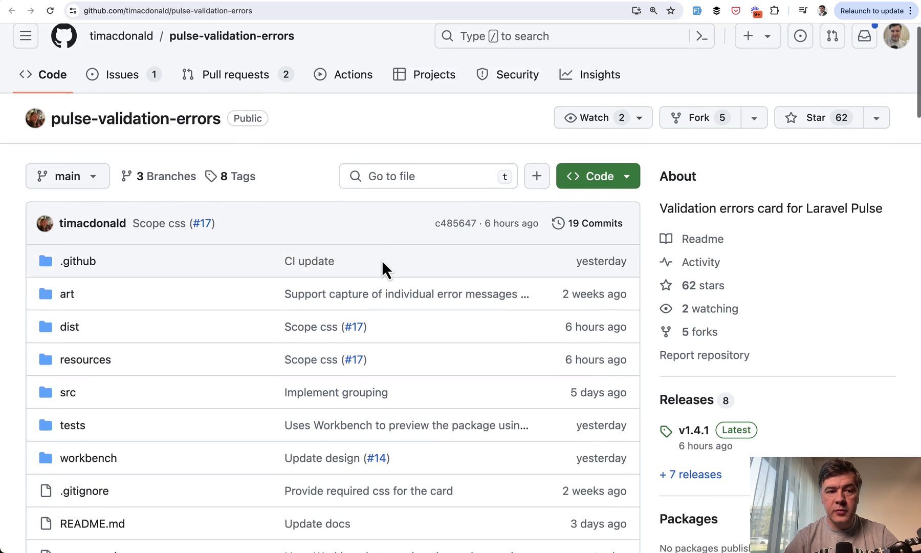
- Scroll the pulse-validation-errors README through the Installation and recorder config steps
{"action": "scroll", "scroll_direction": "down", "scroll_amount": 3}
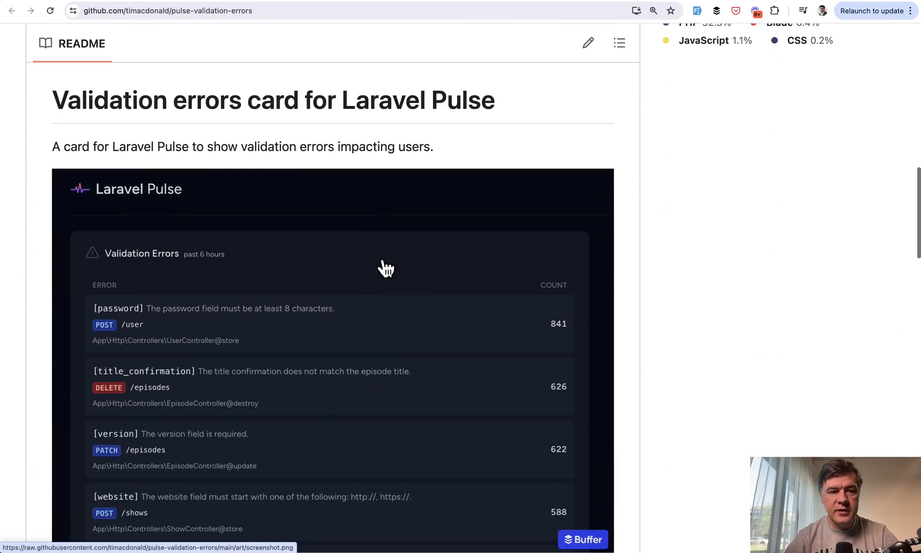
{"action": "scroll", "scroll_direction": "down", "scroll_amount": 3}
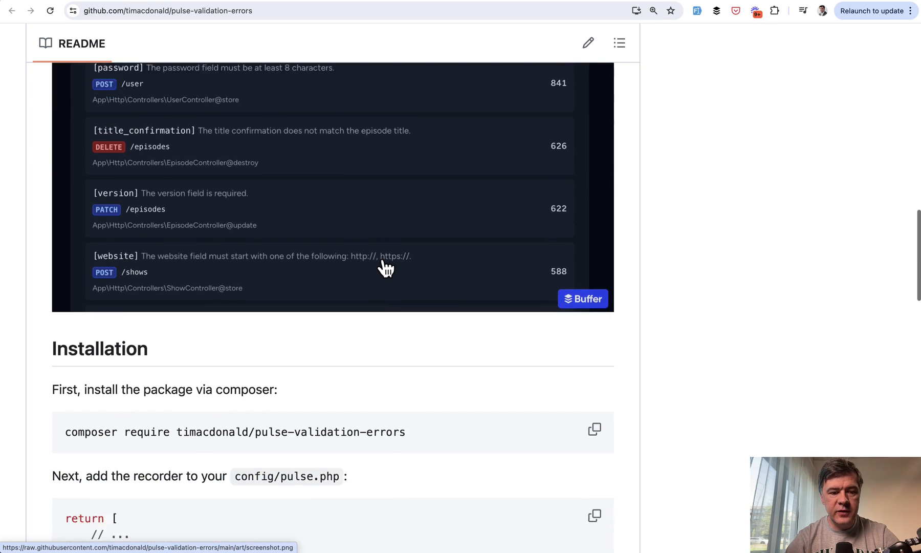
{"action": "scroll", "scroll_direction": "down", "scroll_amount": 3}
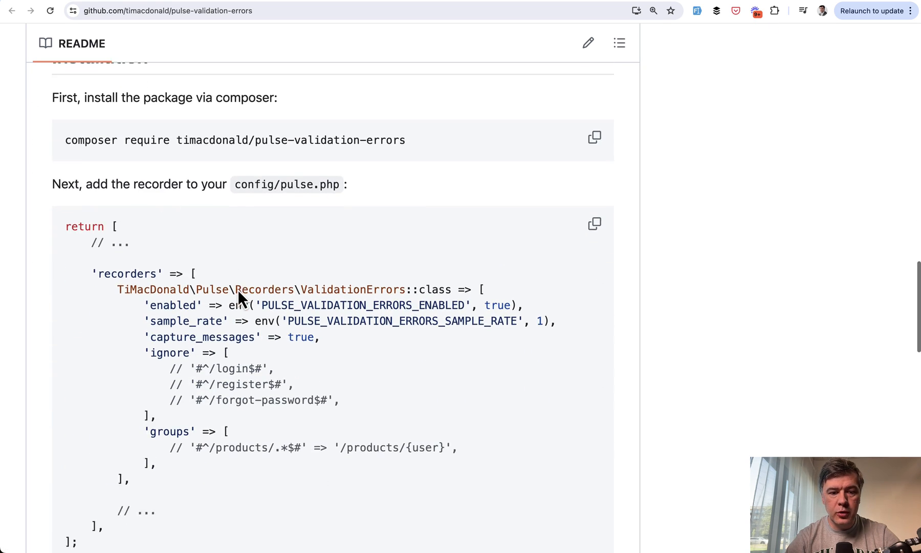
{"action": "scroll", "scroll_direction": "down", "scroll_amount": 3}
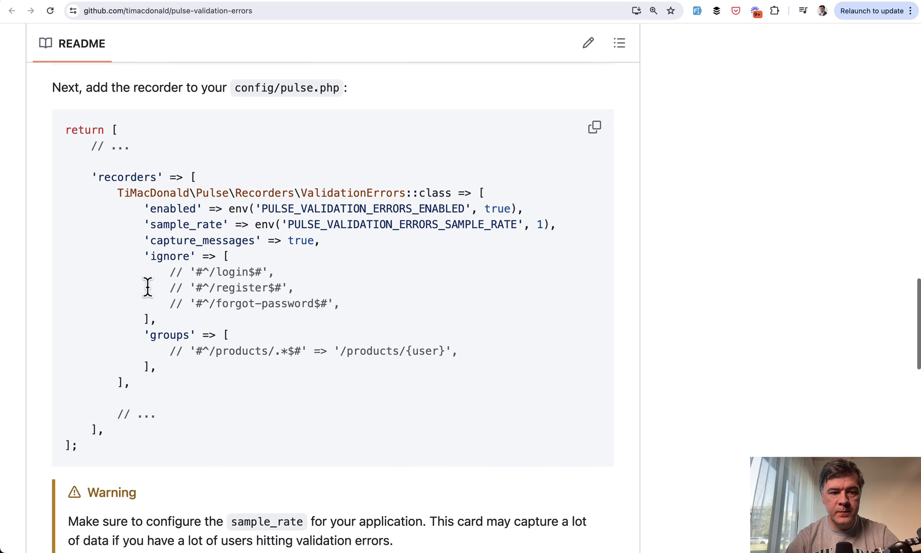
{"action": "scroll", "scroll_direction": "down", "scroll_amount": 3}
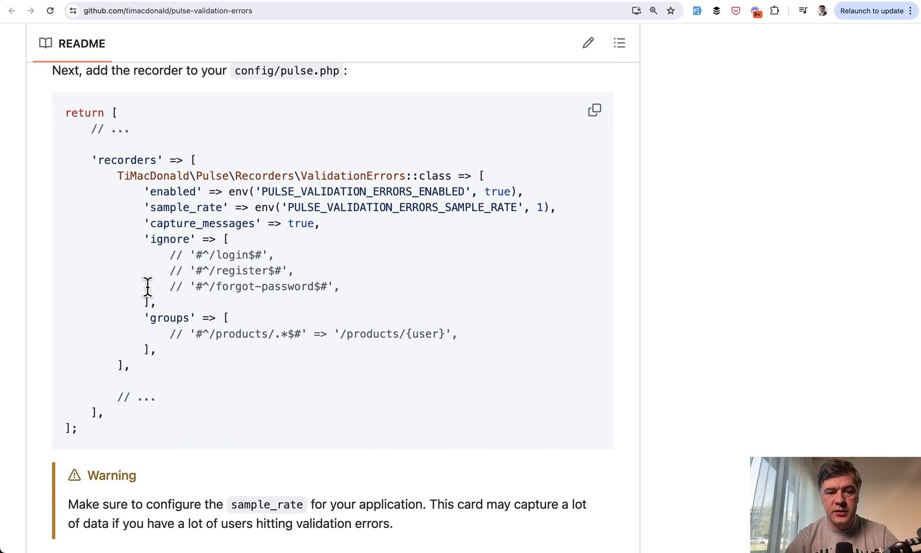
{"action": "mouse_move", "coordinate": [221, 277]}
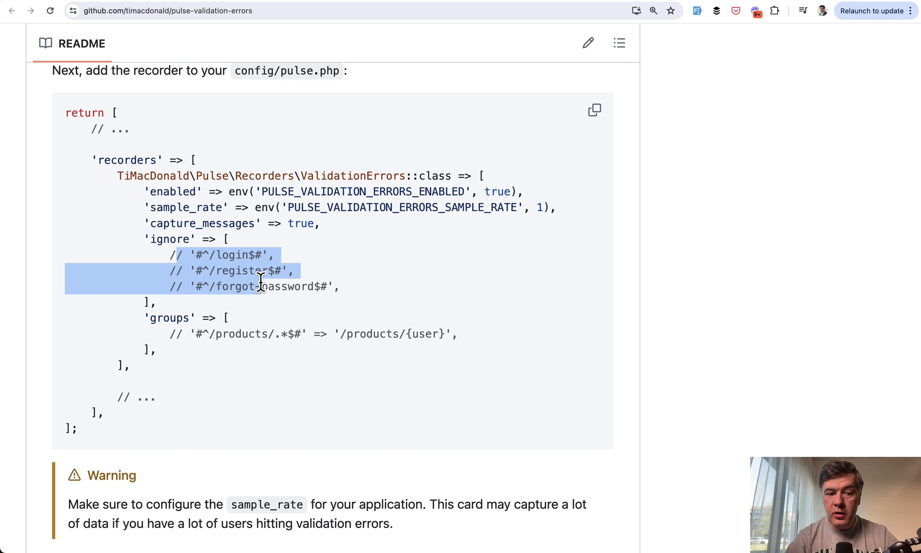
- Continue down the README to the dashboard card snippet and the Features section
{"action": "scroll", "scroll_direction": "down", "scroll_amount": 3}
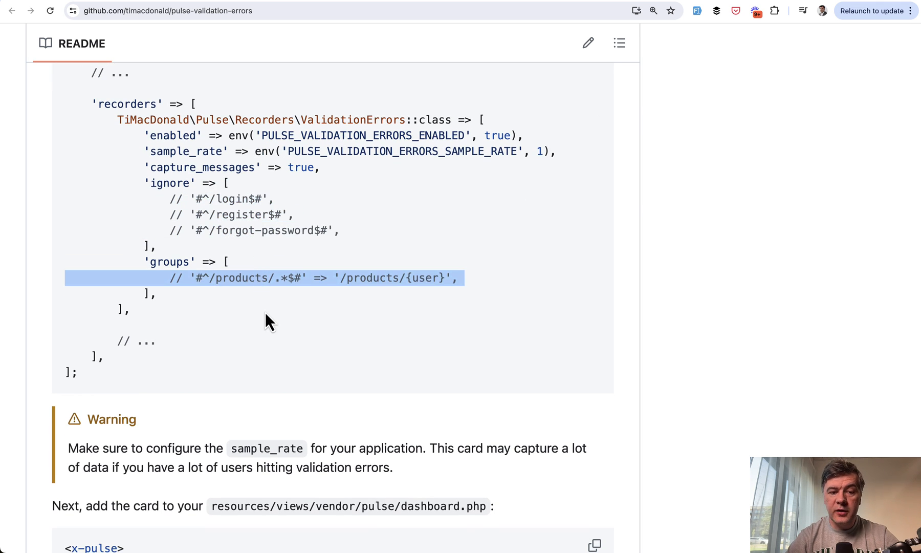
{"action": "scroll", "scroll_direction": "down", "scroll_amount": 3}
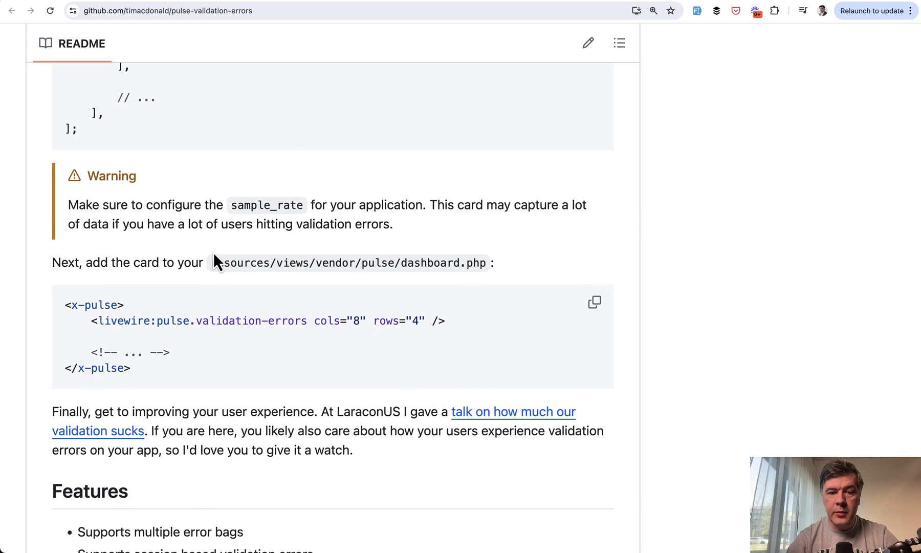
{"action": "scroll", "scroll_direction": "down", "scroll_amount": 3}
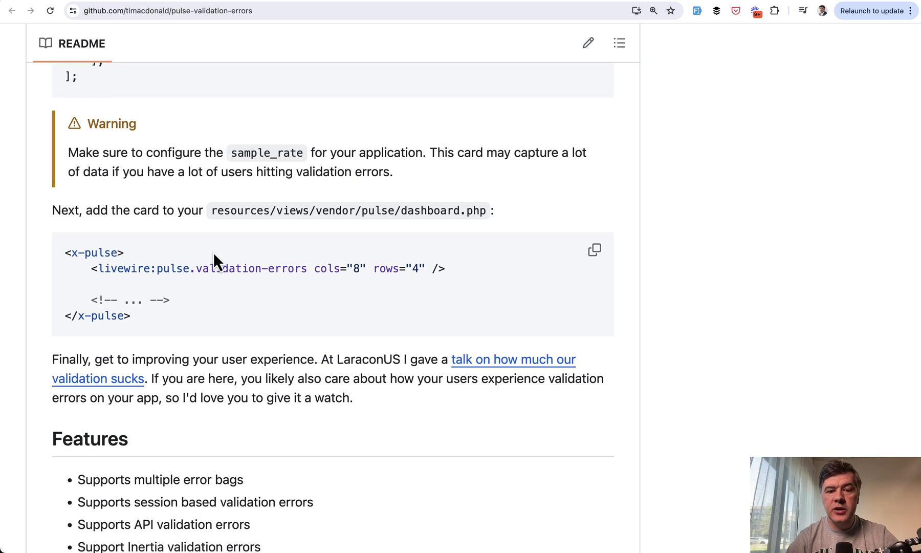
{"action": "scroll", "scroll_direction": "down", "scroll_amount": 3}
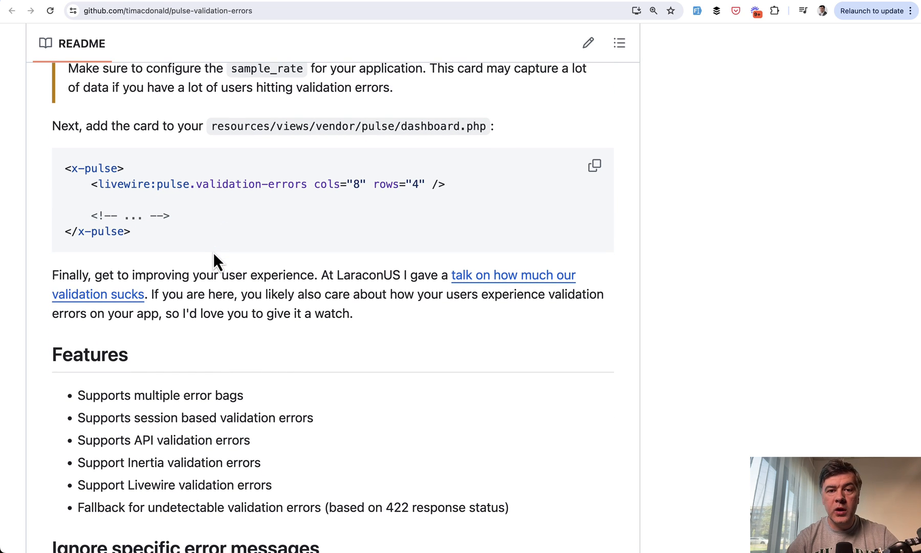
{"action": "mouse_move", "coordinate": [202, 186]}
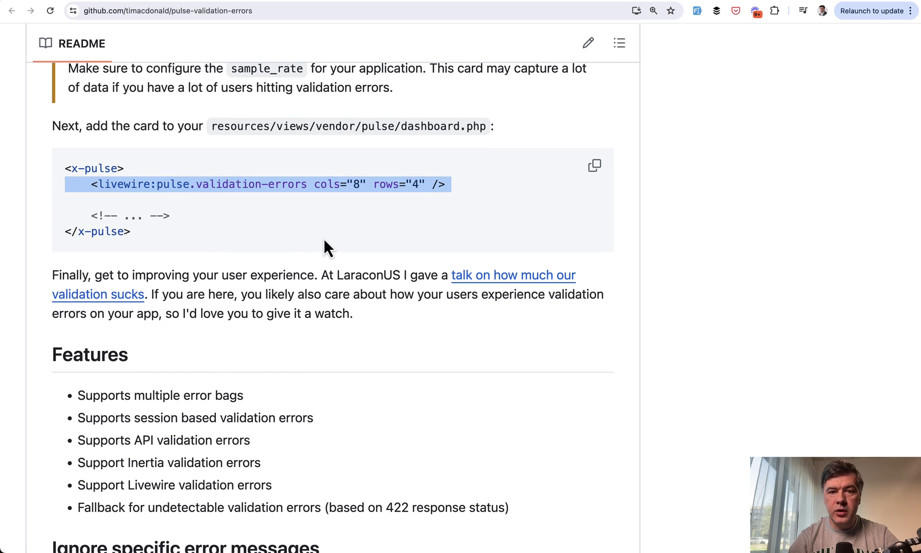
- Scroll to the Pulse::filter ignore example and select $entry->key in the code sample
{"action": "scroll", "scroll_direction": "down", "scroll_amount": 3}
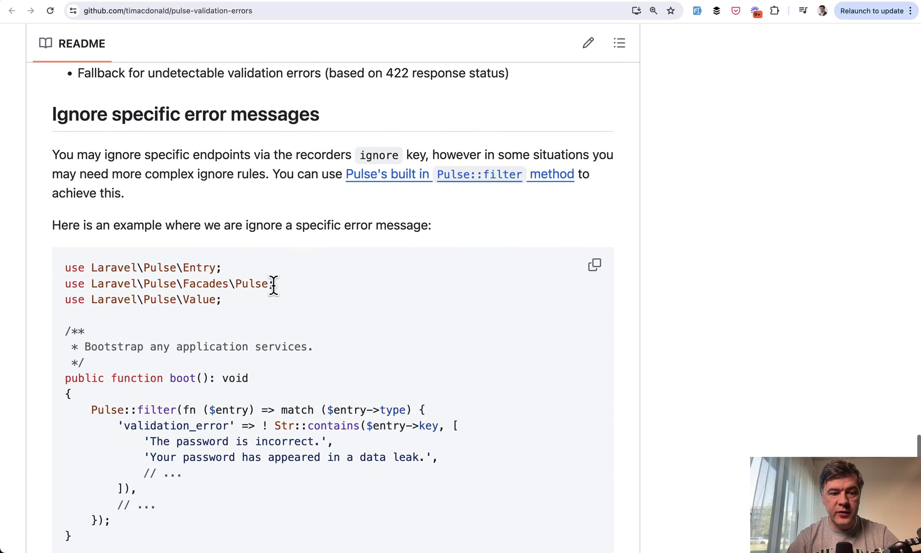
{"action": "scroll", "scroll_direction": "down", "scroll_amount": 3}
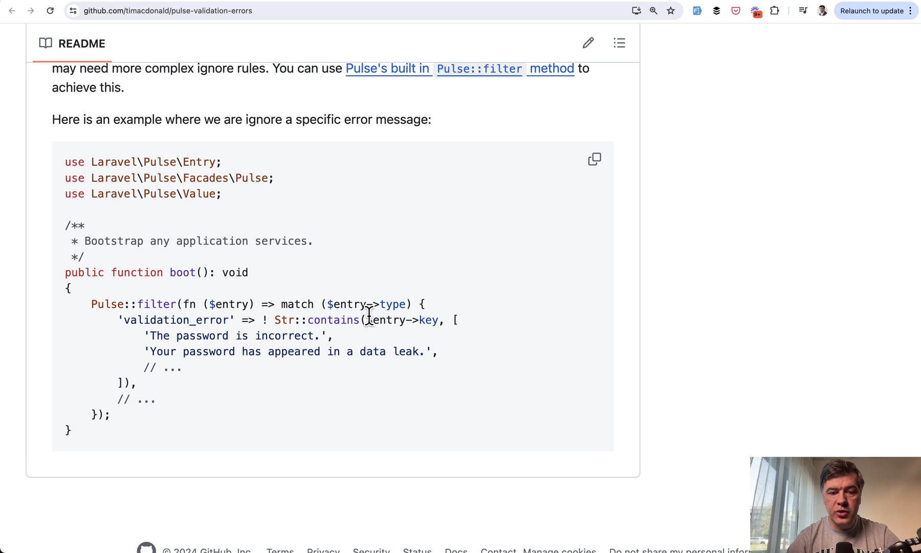
{"action": "double_click", "coordinate": [402, 319]}
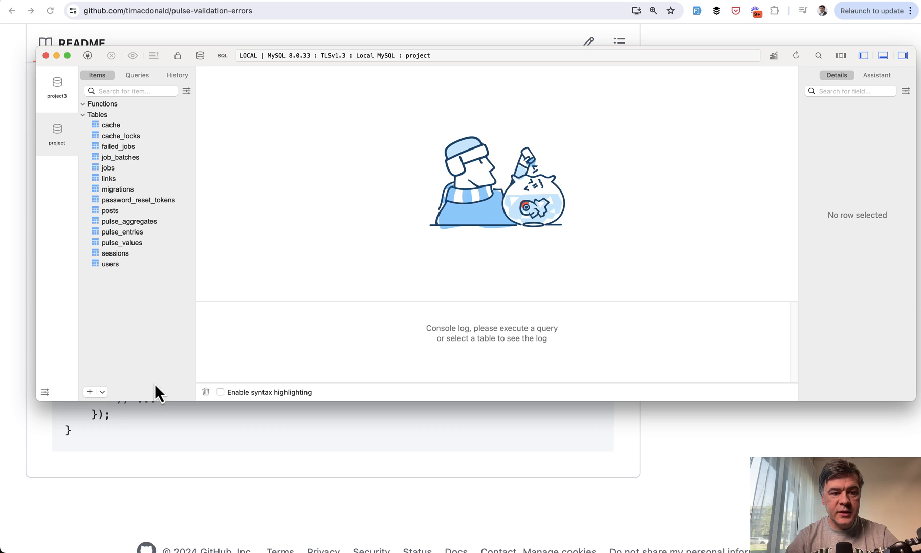
{"action": "mouse_move", "coordinate": [121, 233]}
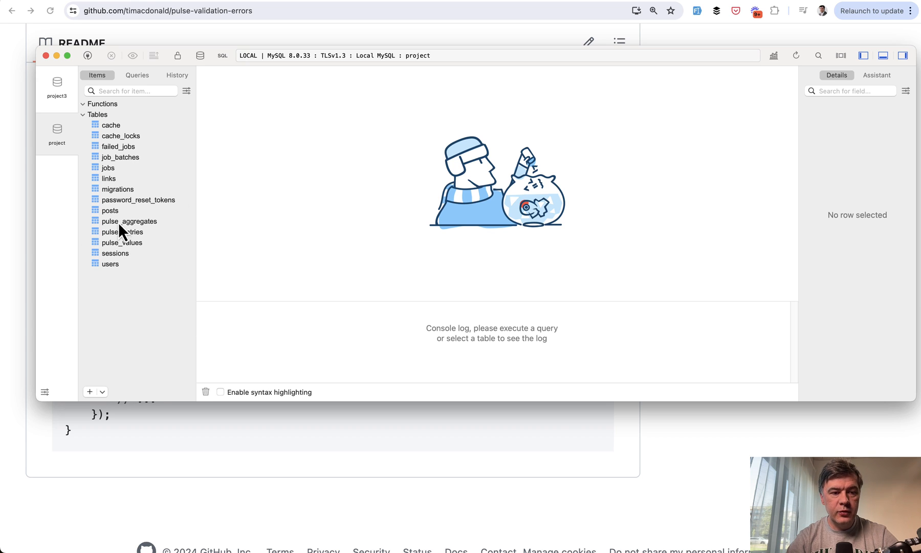
- Select pulse_aggregates, then open the pulse_entries table in TablePlus
{"action": "left_click", "coordinate": [129, 221]}
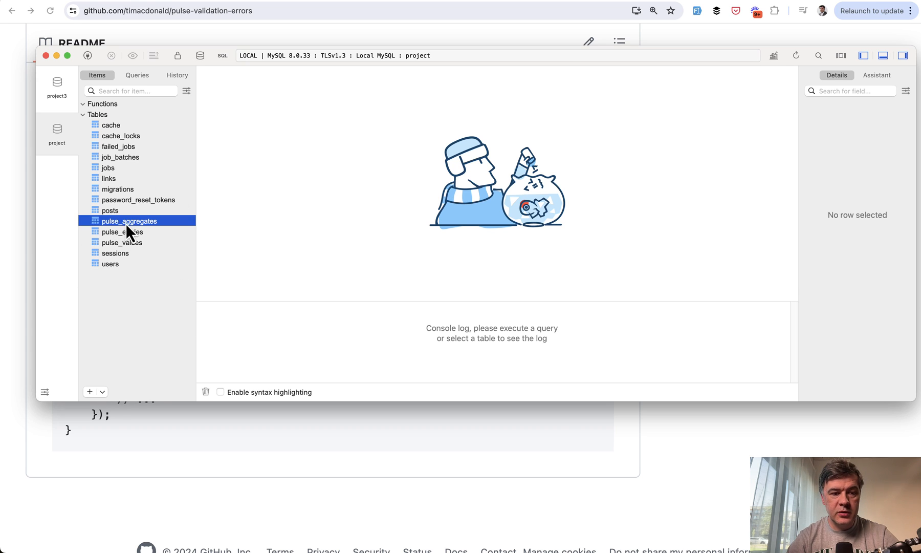
{"action": "left_click", "coordinate": [122, 232]}
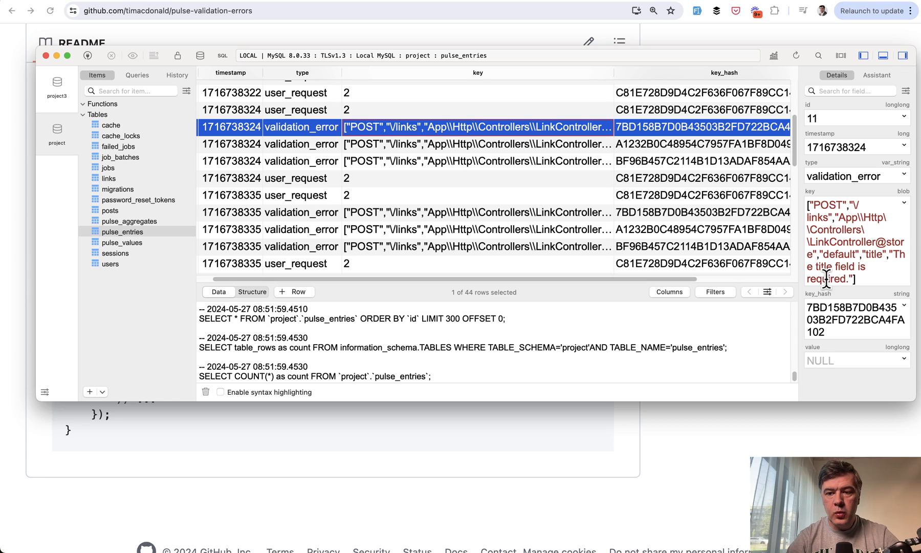
{"action": "mouse_move", "coordinate": [893, 253]}
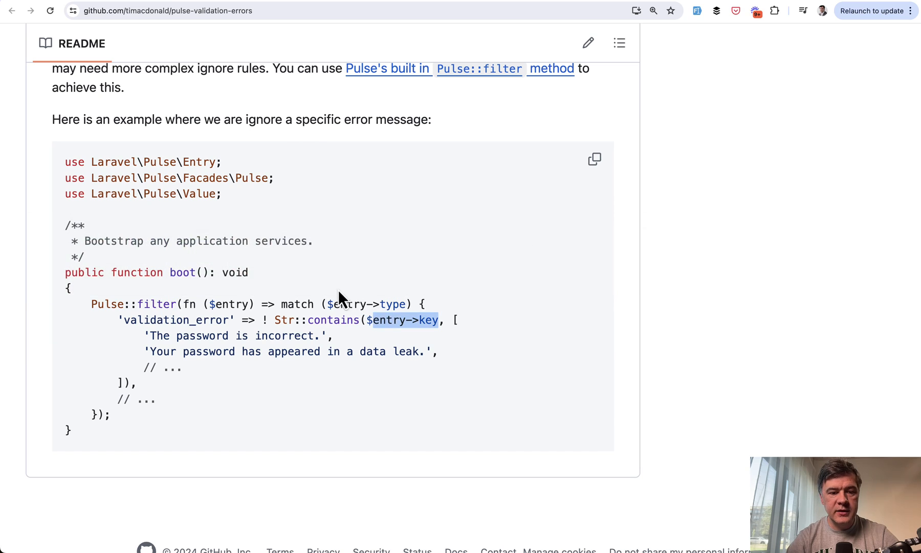
{"action": "mouse_move", "coordinate": [287, 394]}
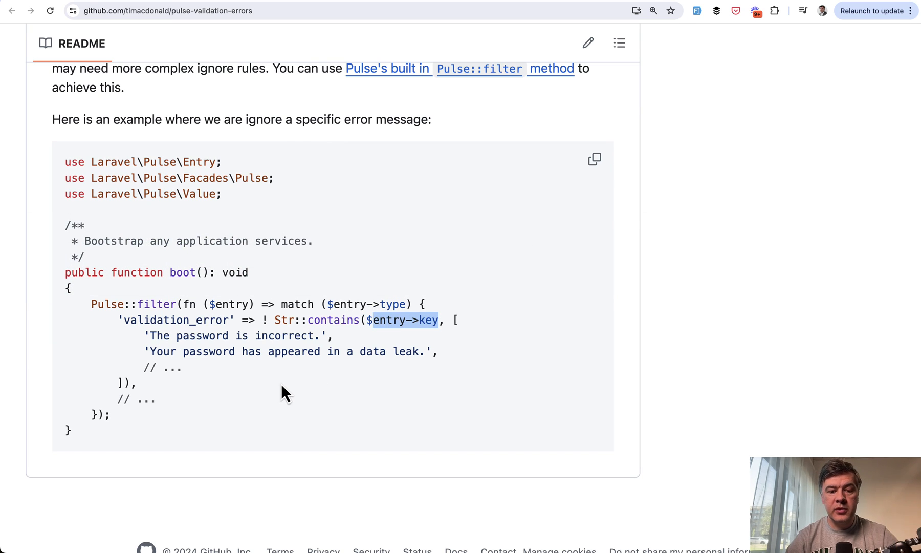